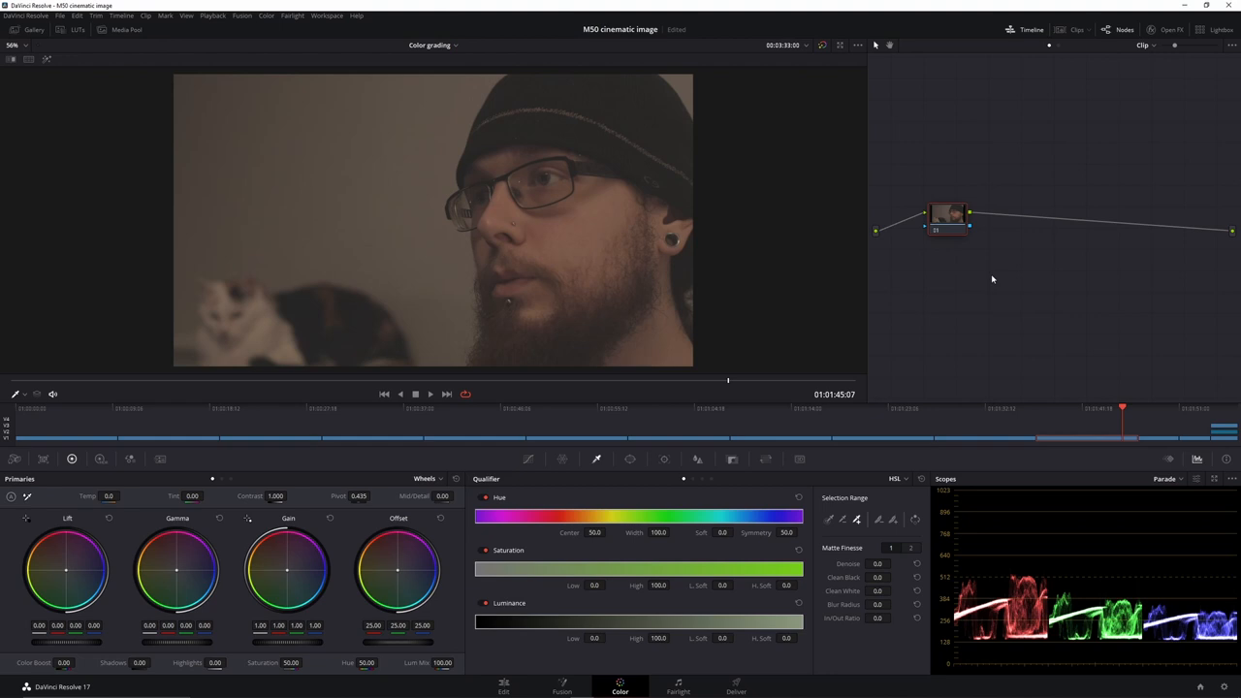
- Apply a Color Space Transform on node 03 with Input Color Space set to Canon Log
{"action": "left_click_drag", "start_coordinate": [949, 217], "coordinate": [929, 190]}
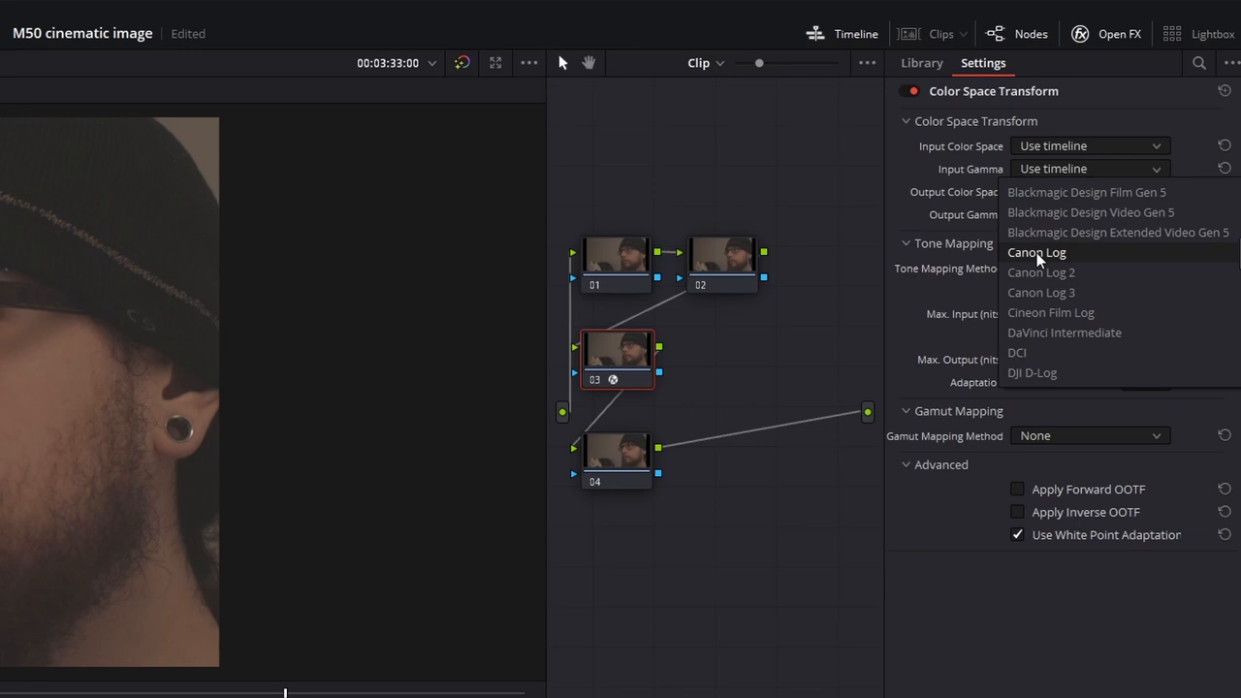
{"action": "left_click", "coordinate": [1036, 252]}
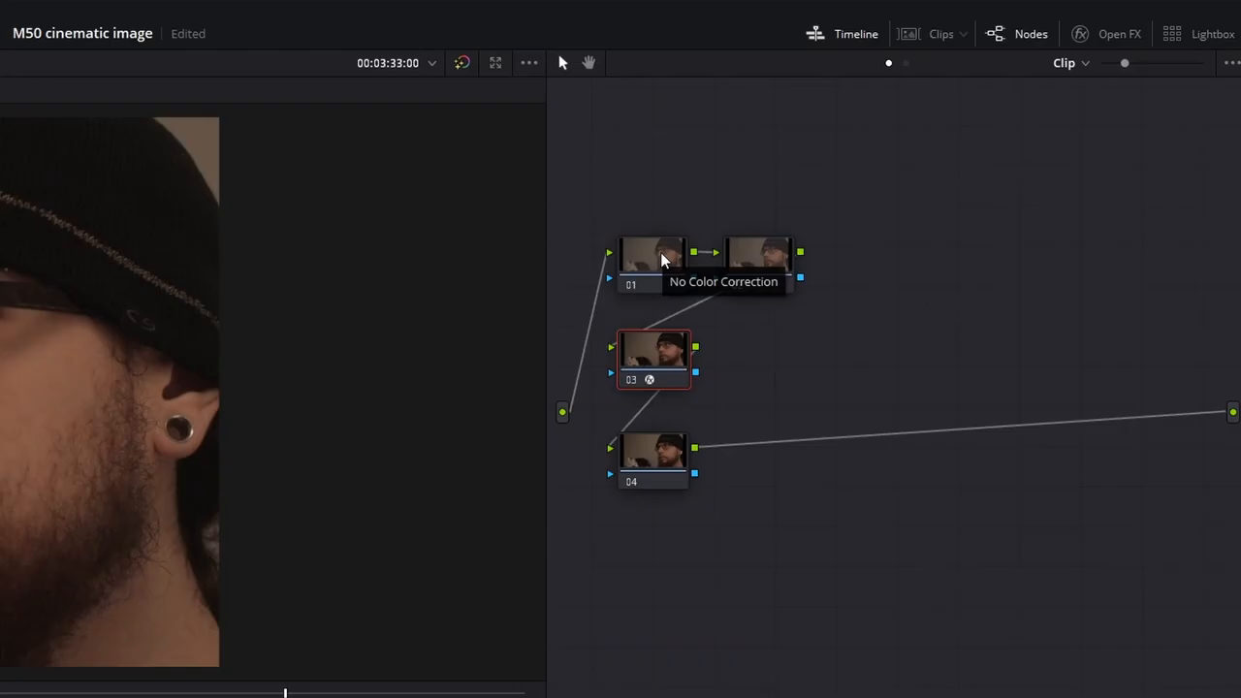
- On node 01 set Temp to -1220 and Tint to 38 to neutralise the white balance
{"action": "left_click", "coordinate": [651, 260]}
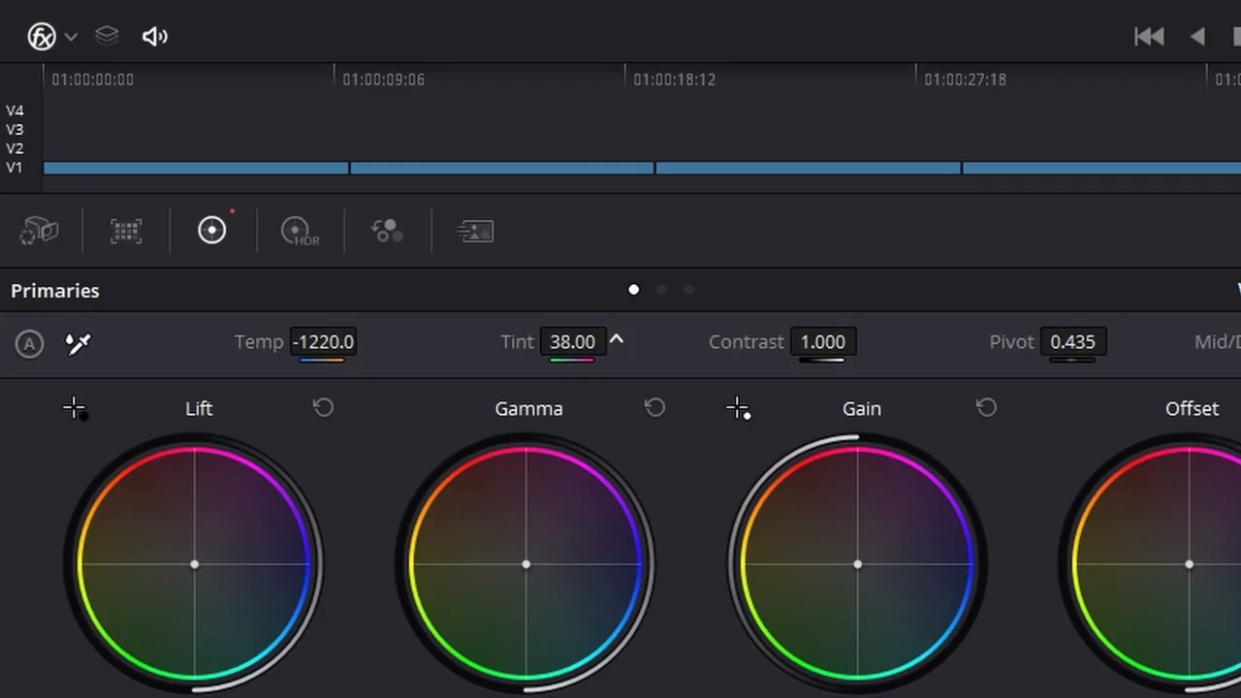
{"action": "left_click_drag", "start_coordinate": [572, 341], "coordinate": [543, 342]}
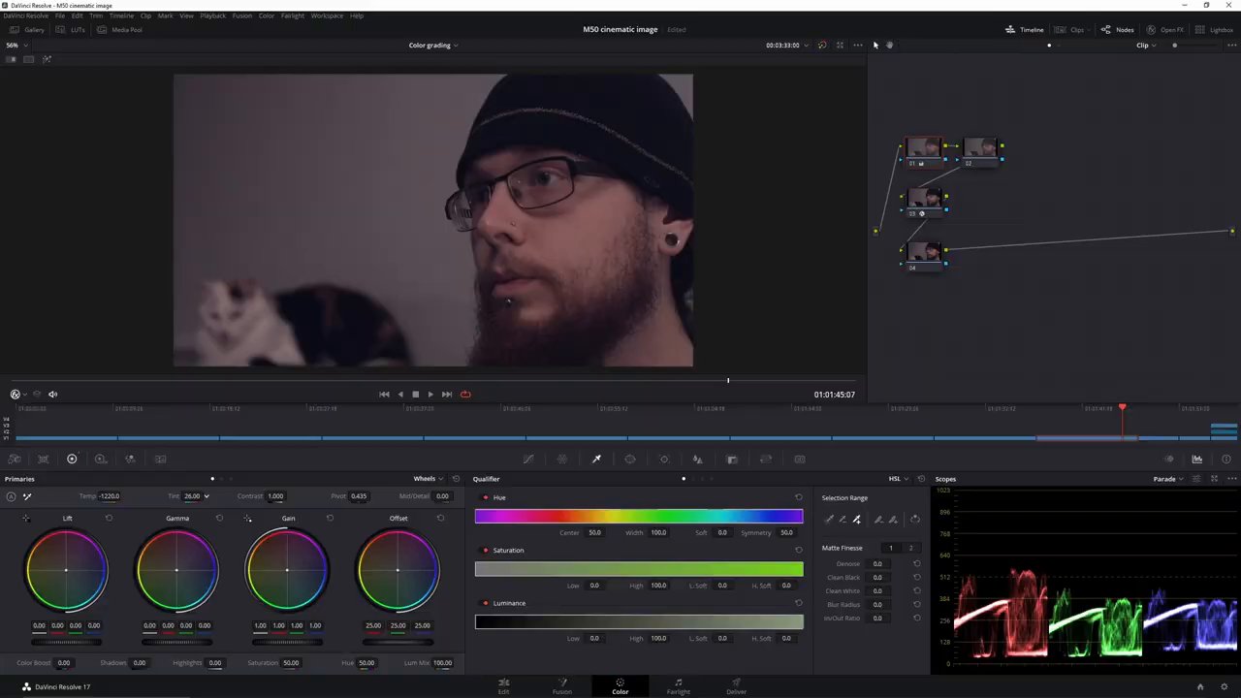
{"action": "left_click", "coordinate": [979, 152]}
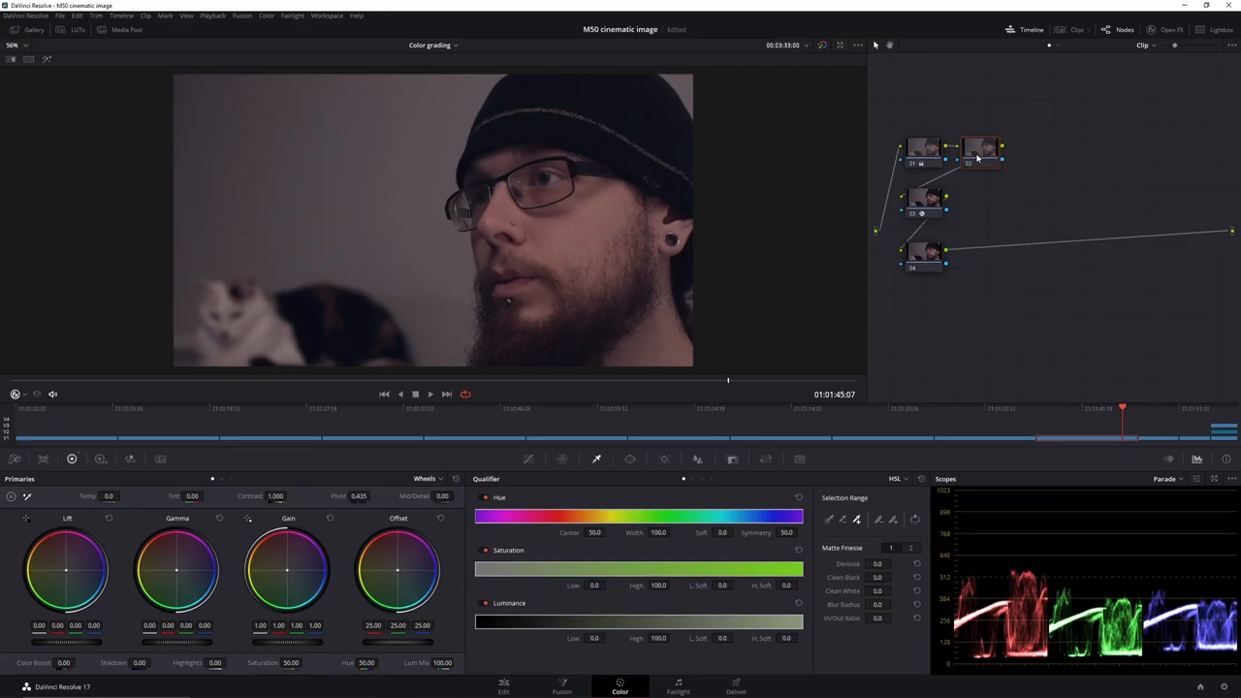
- Shape an S-curve on node 02: top point pulled left, shadow point pulled down
{"action": "left_click", "coordinate": [979, 153]}
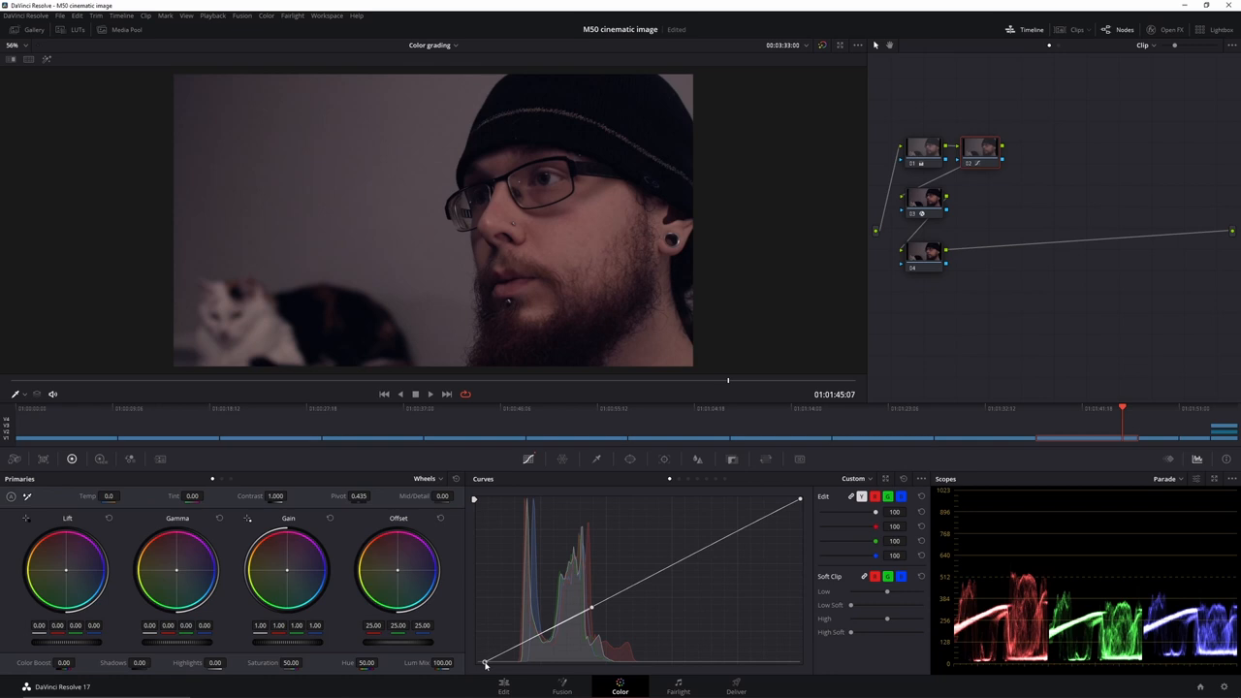
{"action": "left_click_drag", "start_coordinate": [800, 501], "coordinate": [749, 500]}
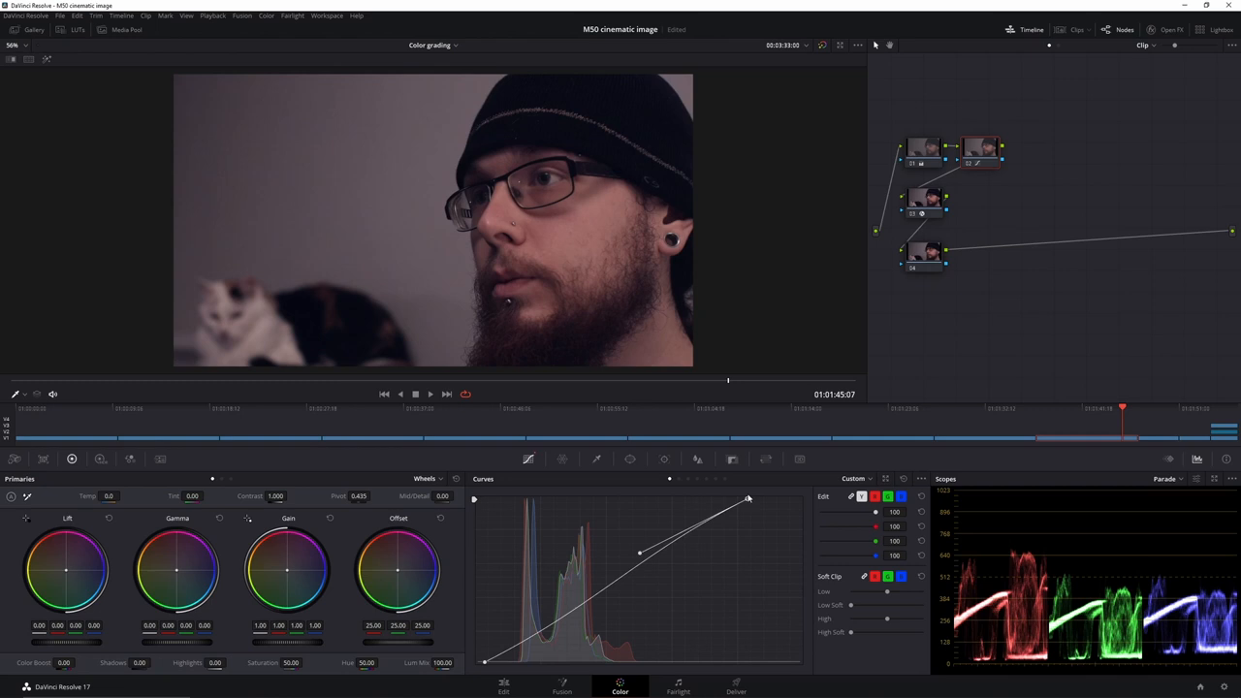
{"action": "left_click_drag", "start_coordinate": [640, 553], "coordinate": [598, 611]}
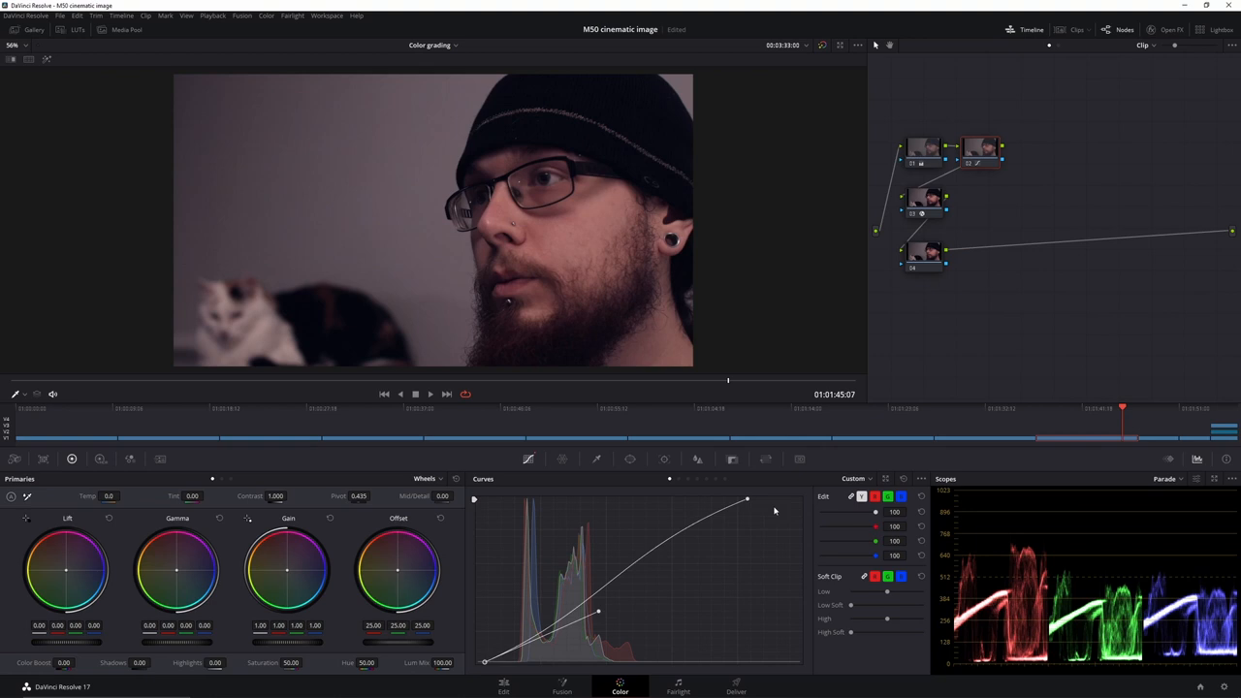
{"action": "left_click_drag", "start_coordinate": [597, 611], "coordinate": [632, 551]}
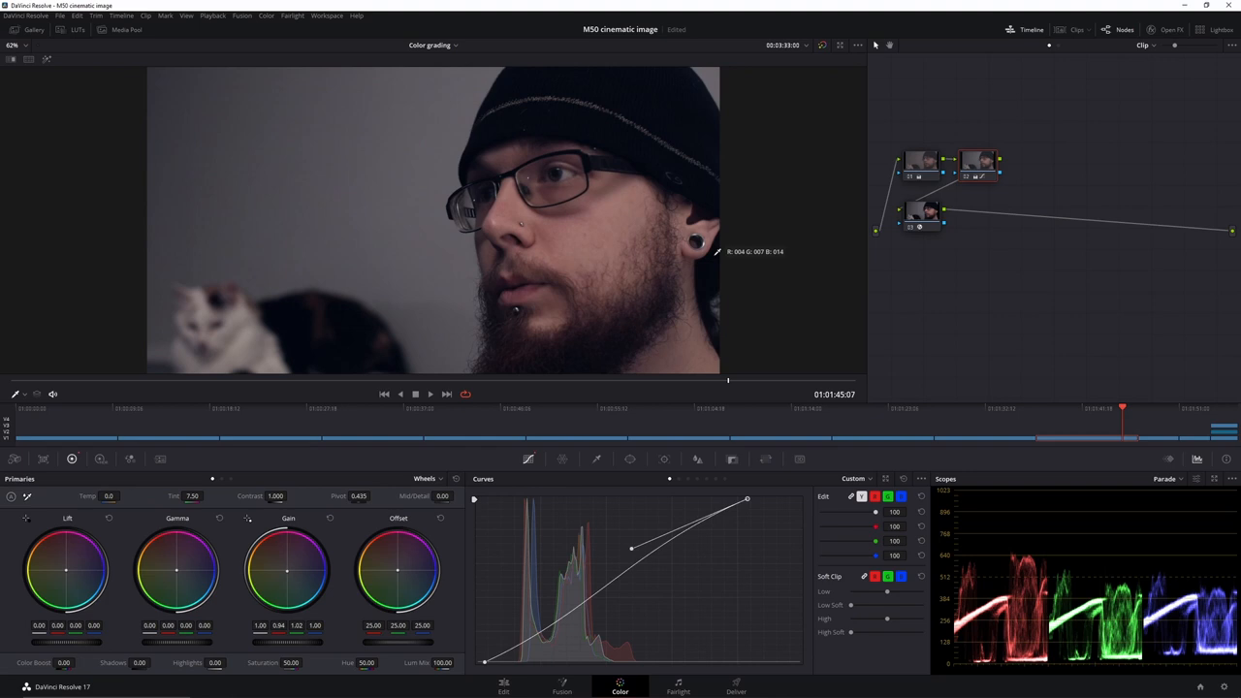
- Nudge the highlight control point on the custom curve to refine the tonal response
{"action": "left_click_drag", "start_coordinate": [748, 500], "coordinate": [752, 505]}
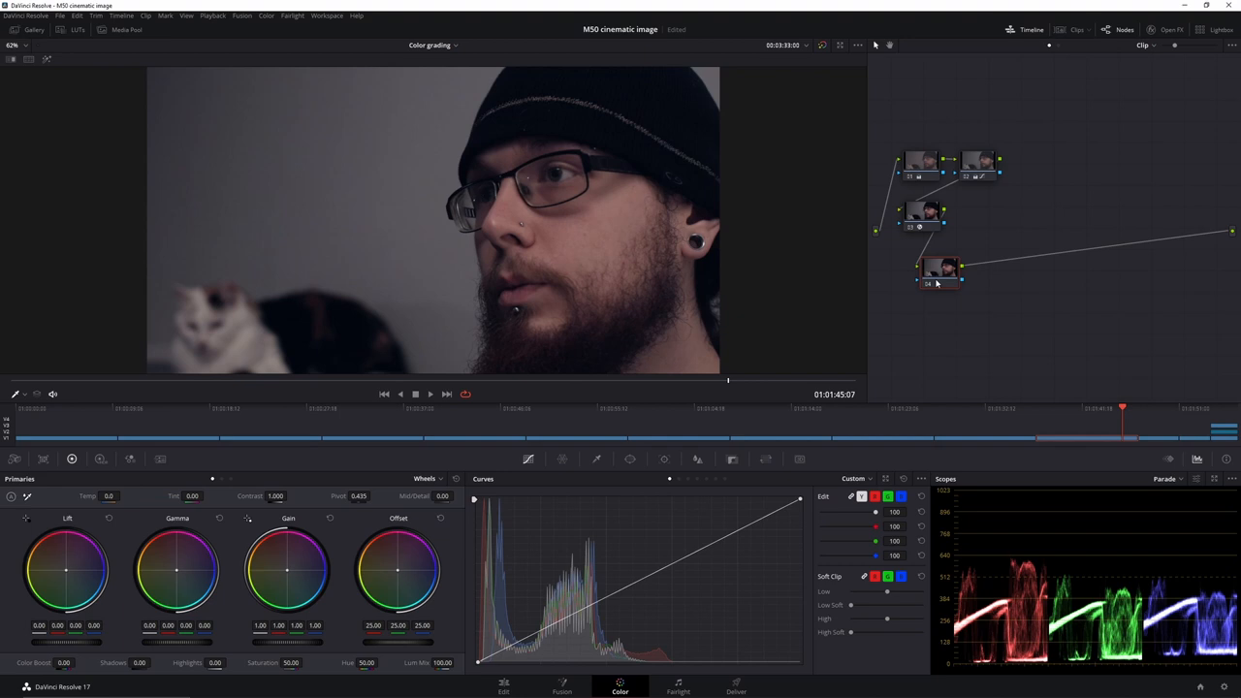
- Place a new serial node into the clip's node chain
{"action": "left_click_drag", "start_coordinate": [941, 272], "coordinate": [923, 279]}
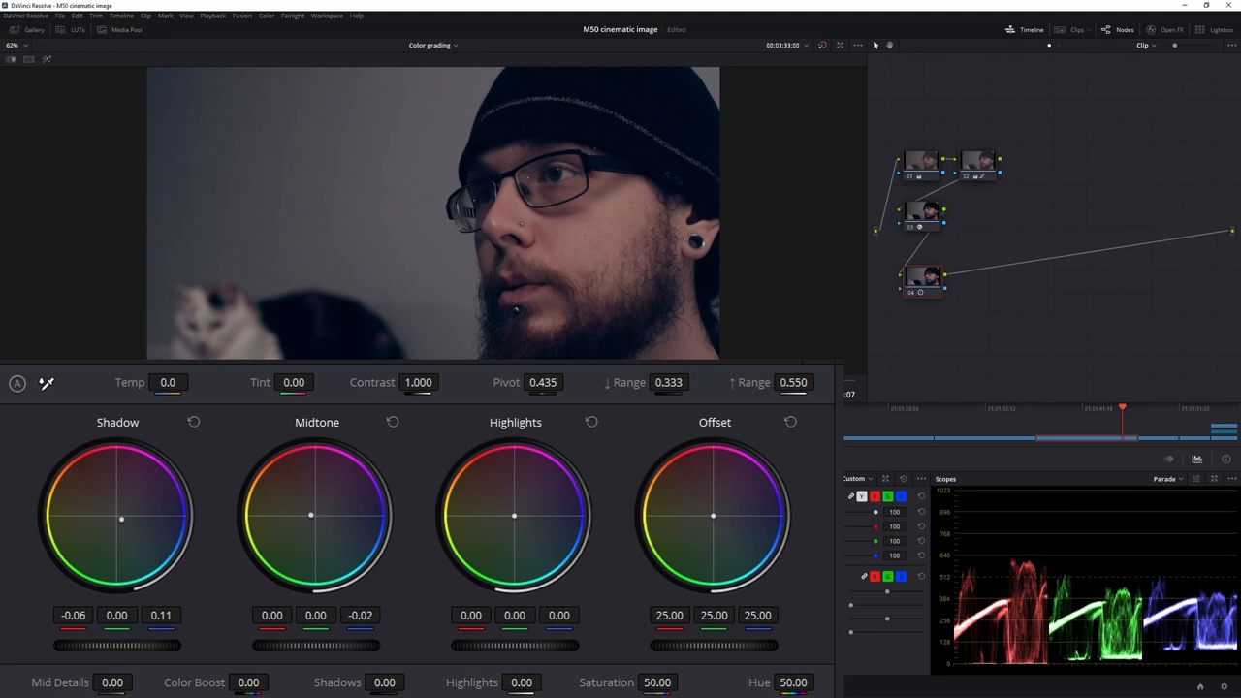
- On the Log wheels, push the Shadow wheel toward blue to cool the shadows
{"action": "left_click_drag", "start_coordinate": [319, 516], "coordinate": [299, 496]}
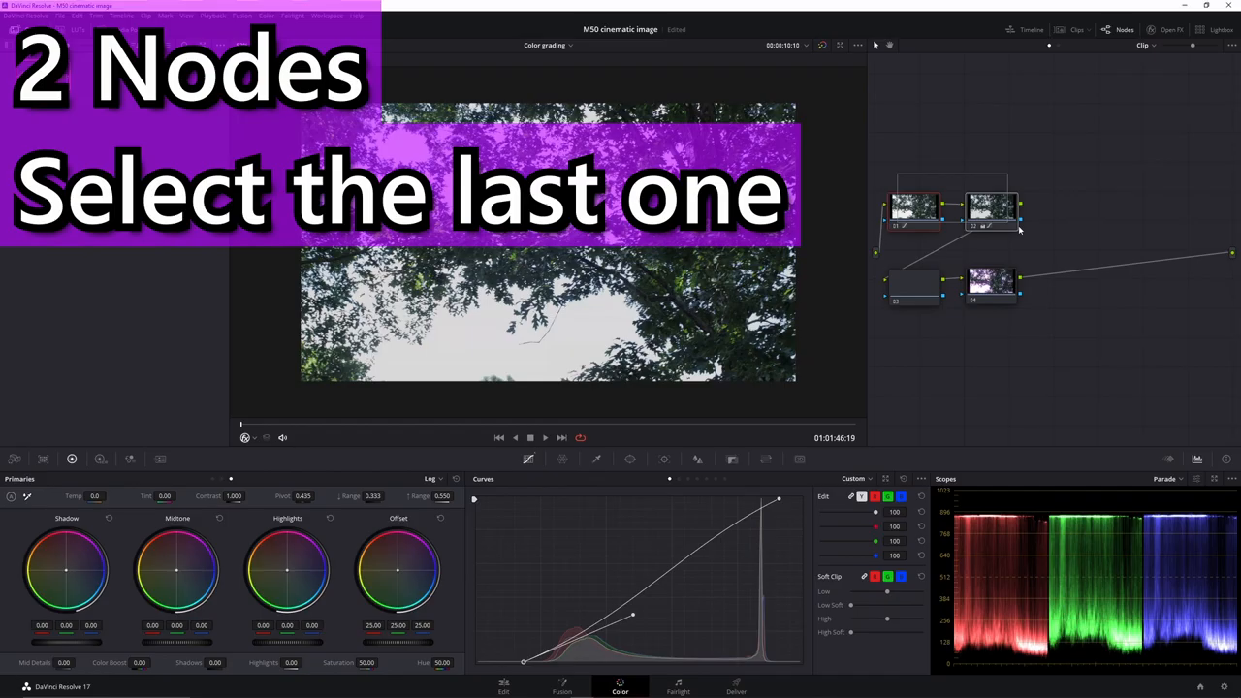
- Select the last node of the tree shot to receive the Glow effect
{"action": "left_click", "coordinate": [997, 287]}
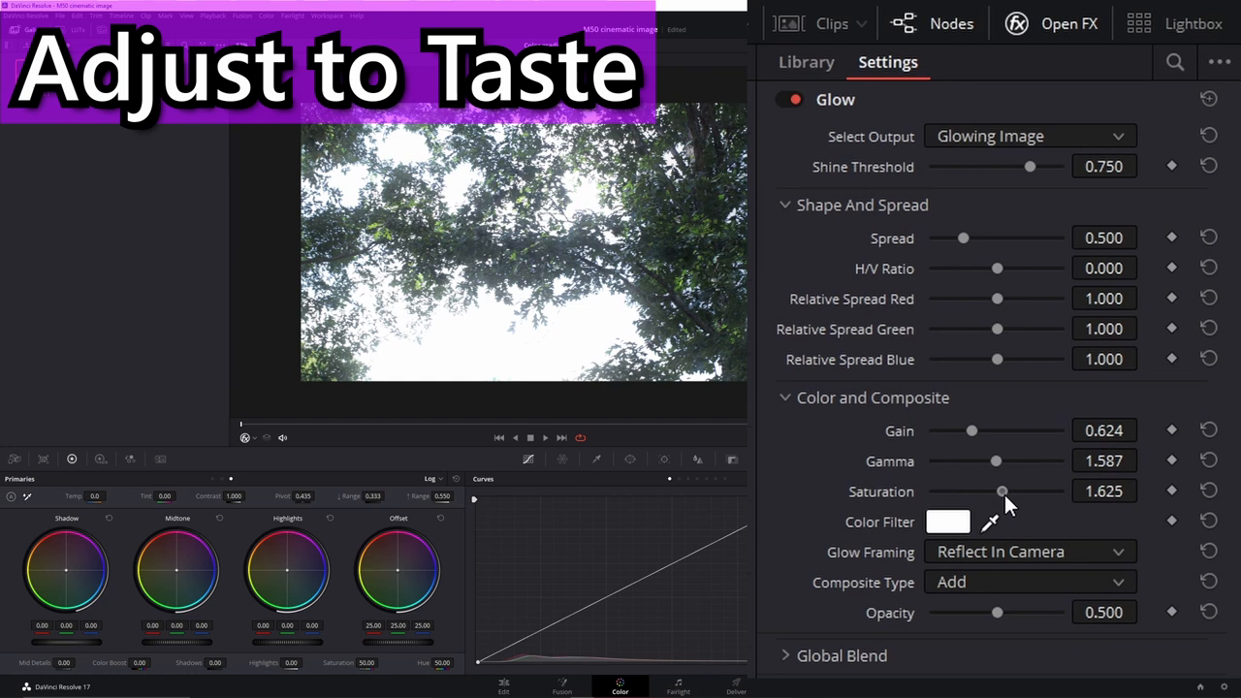
- Lower the Glow saturation from 1.625 to about 1.24, then move to the Edit timeline
{"action": "left_click_drag", "start_coordinate": [1000, 491], "coordinate": [985, 490]}
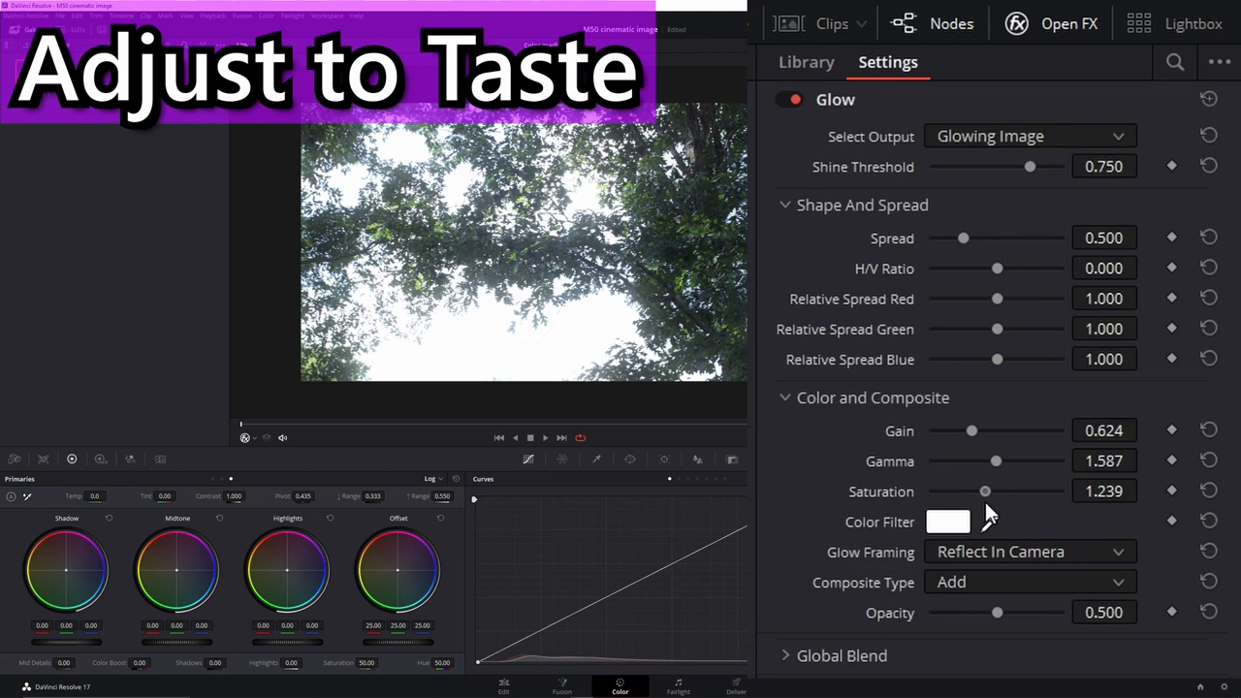
{"action": "left_click_drag", "start_coordinate": [997, 613], "coordinate": [1063, 613]}
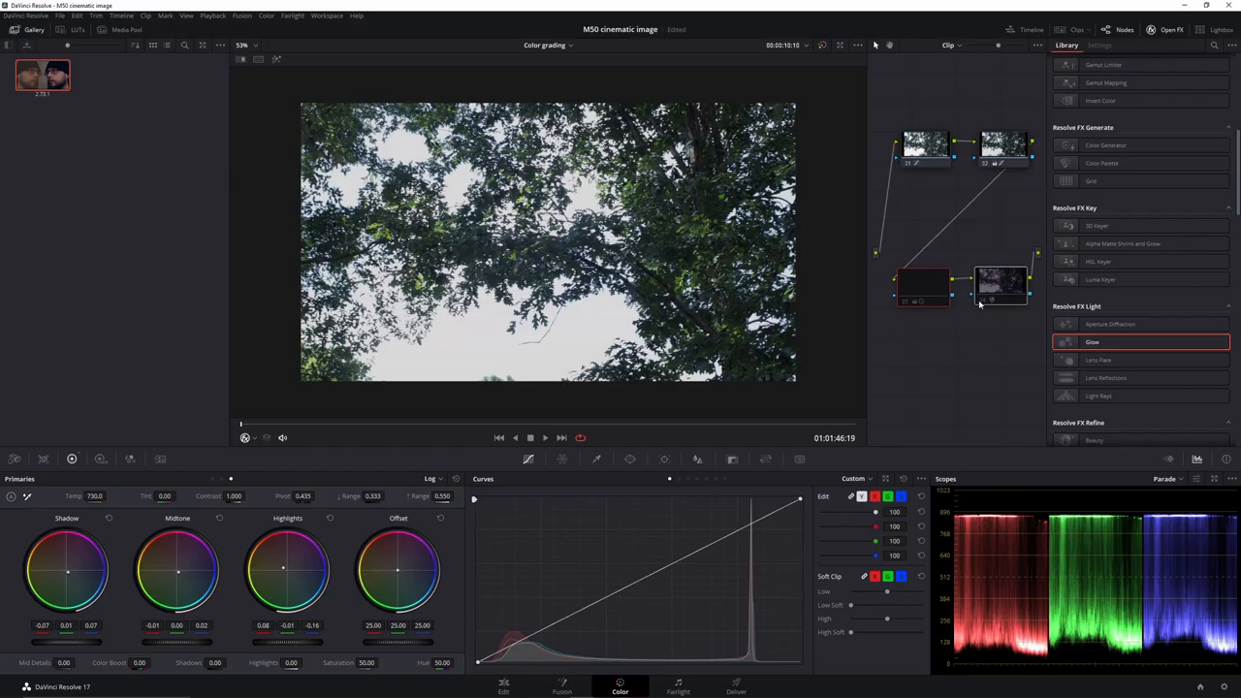
{"action": "left_click", "coordinate": [504, 690]}
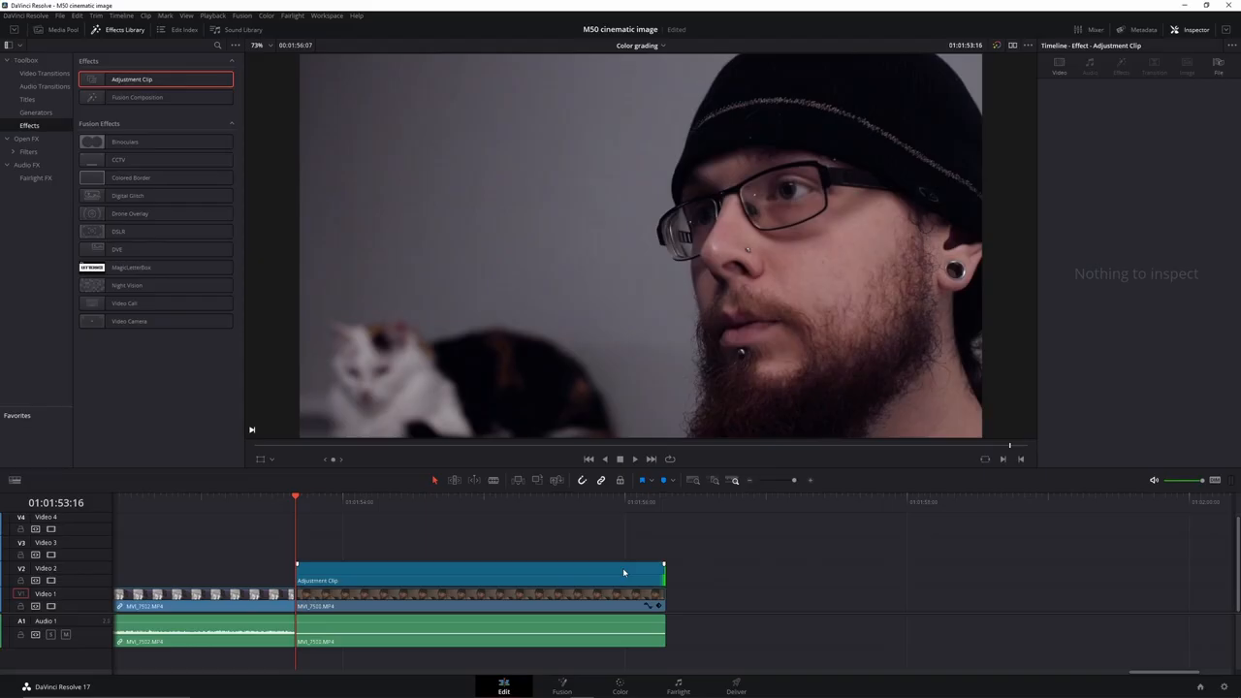
- Select the adjustment clip on Video 2 to show its Inspector properties
{"action": "left_click", "coordinate": [476, 578]}
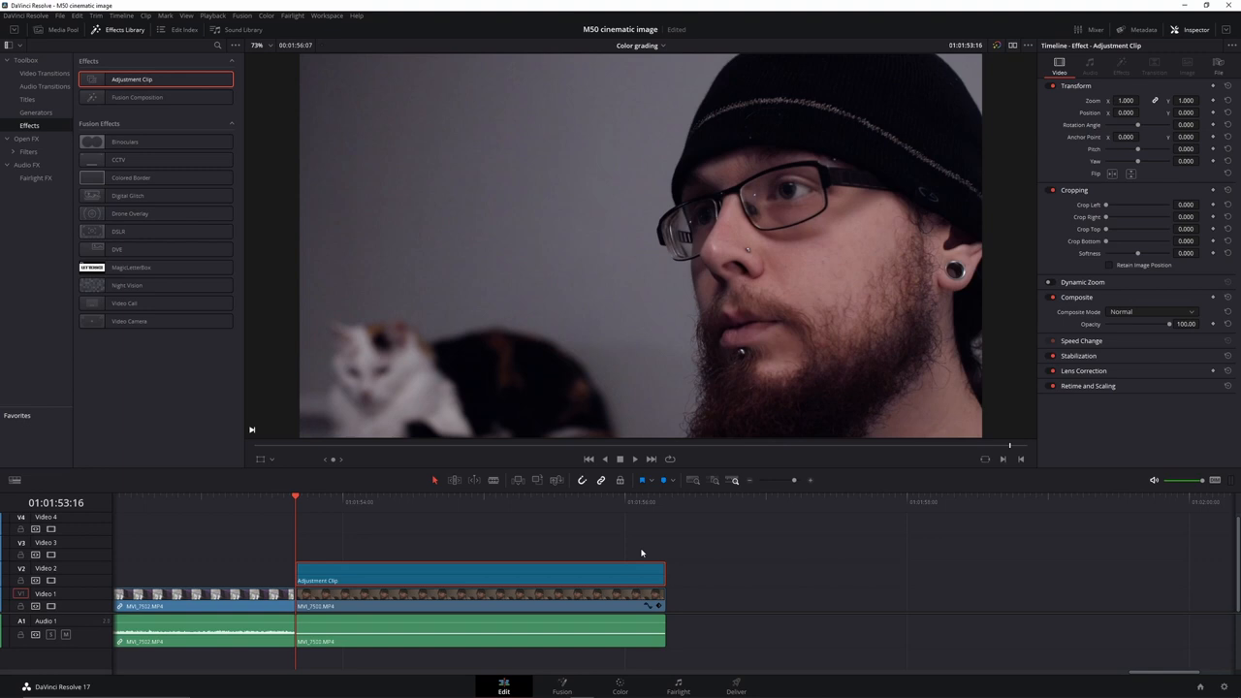